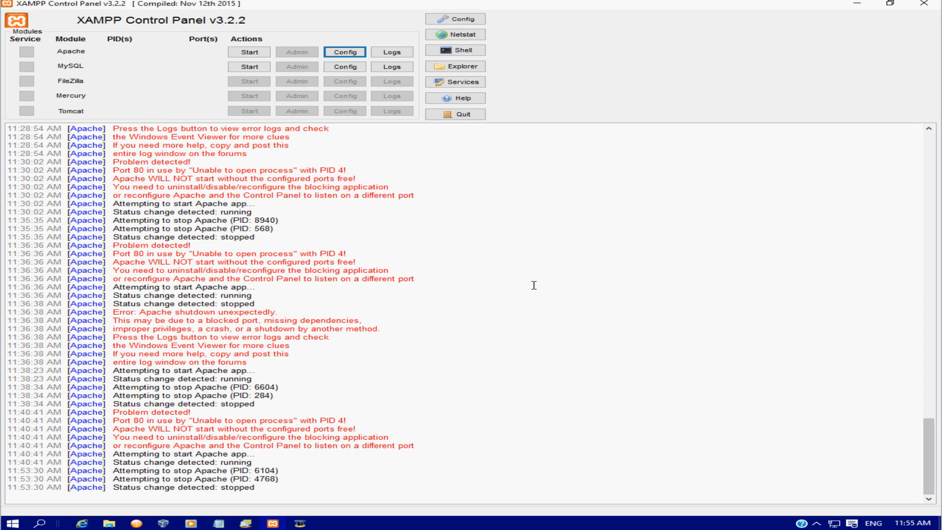
{"action": "mouse_move", "coordinate": [452, 304]}
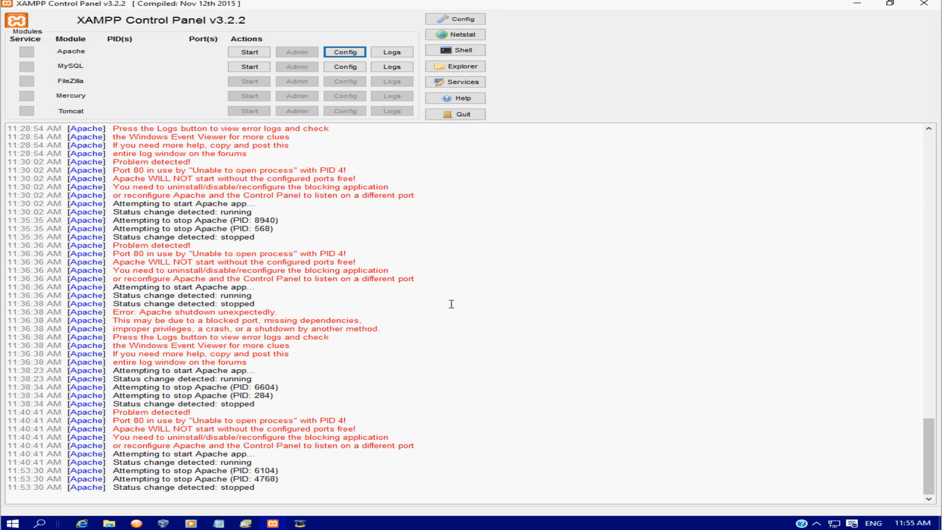
{"action": "mouse_move", "coordinate": [367, 328]}
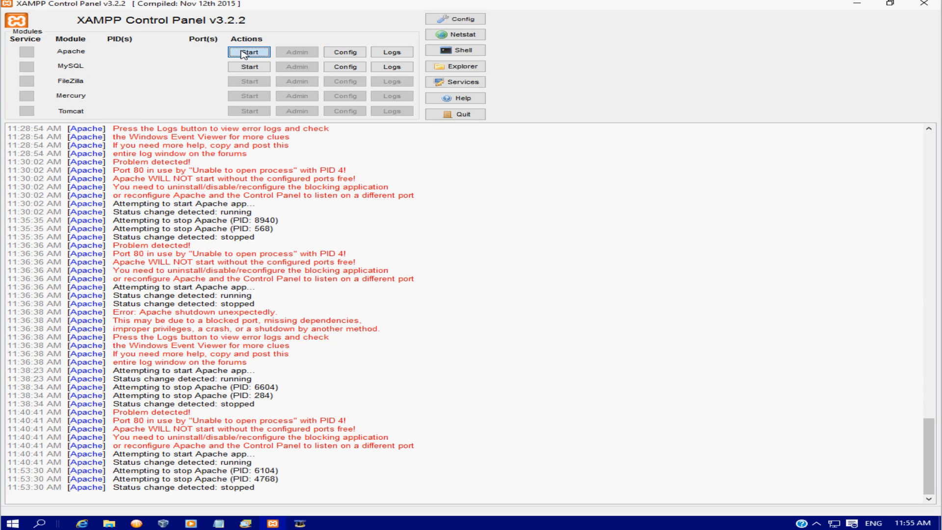
Attempt to start Apache, which fails because PID 4 is blocking port 80.
{"action": "left_click", "coordinate": [249, 52]}
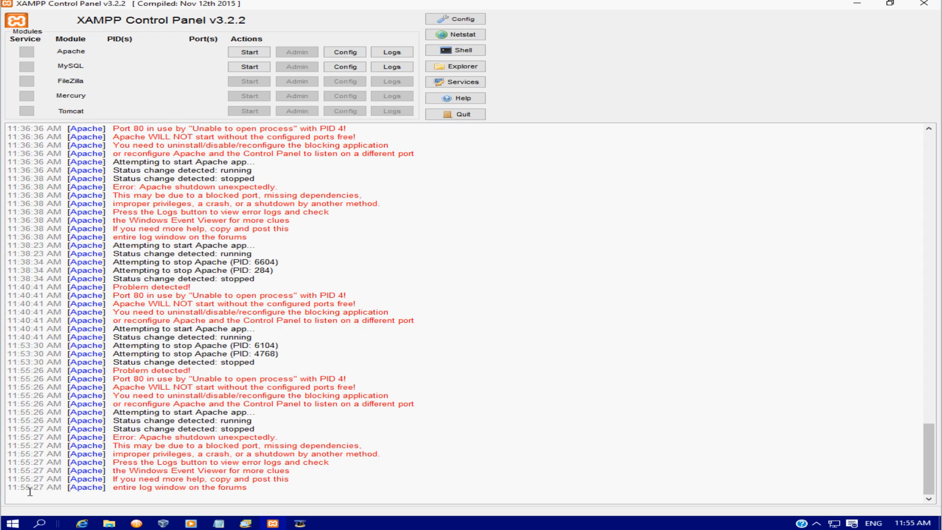
Open Computer Management maximized and select Services under Services and Applications.
{"action": "right_click", "coordinate": [10, 520]}
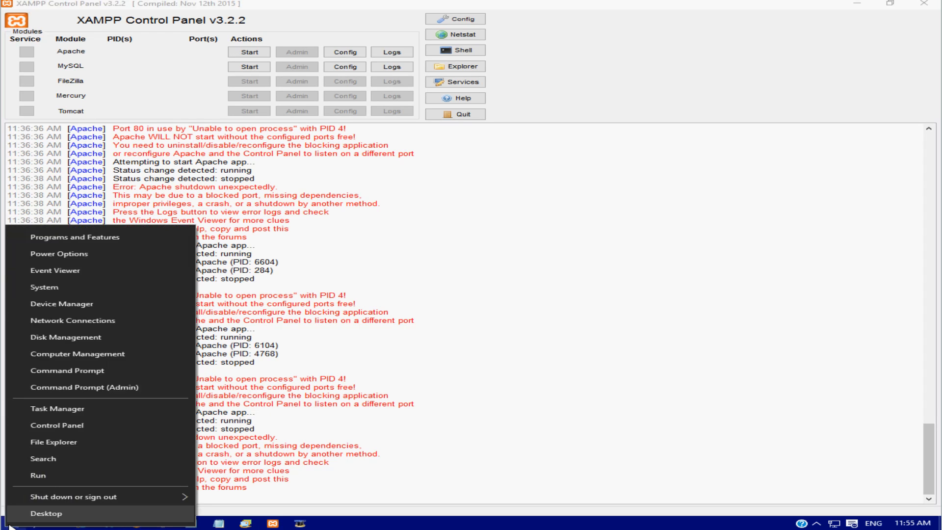
{"action": "mouse_move", "coordinate": [57, 359]}
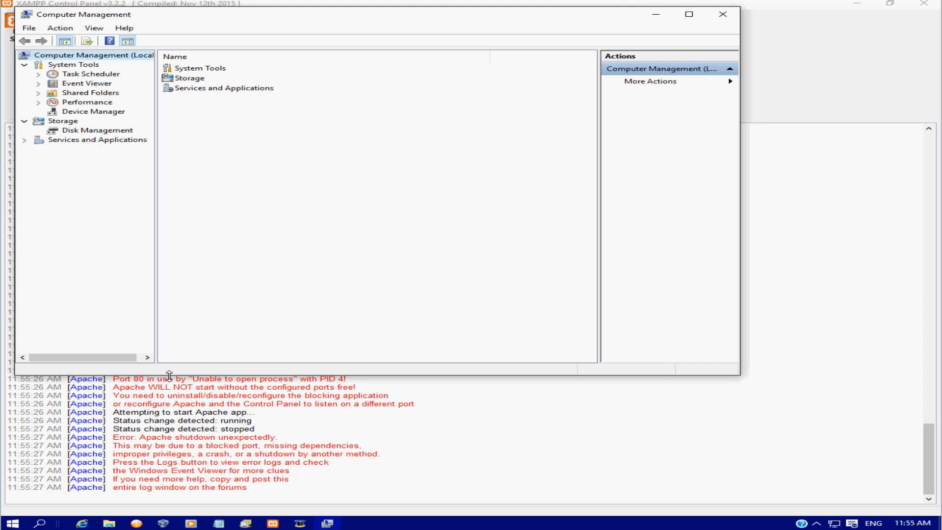
{"action": "left_click", "coordinate": [690, 14]}
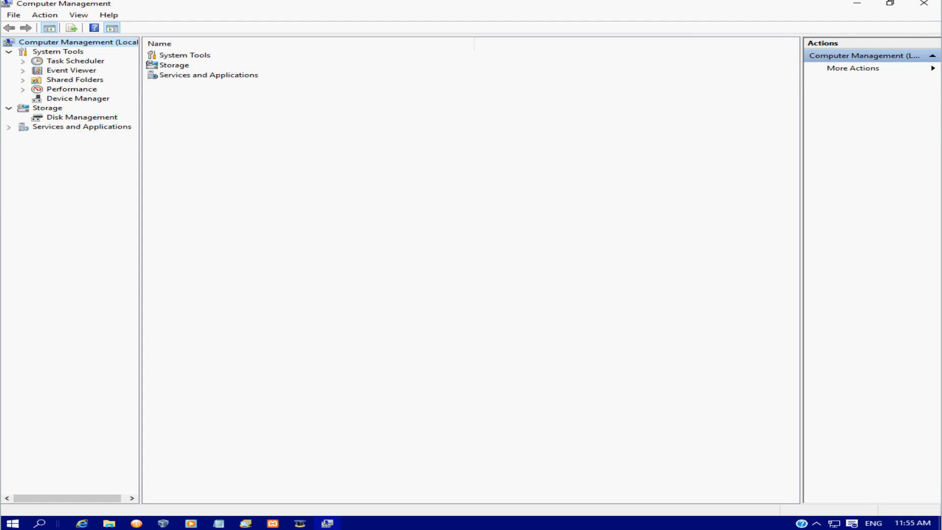
{"action": "mouse_move", "coordinate": [6, 132]}
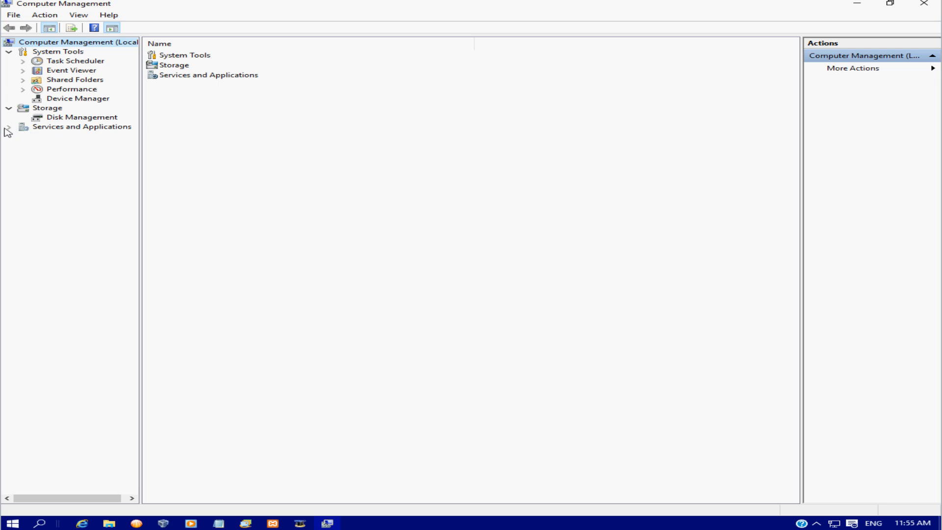
{"action": "left_click", "coordinate": [10, 129]}
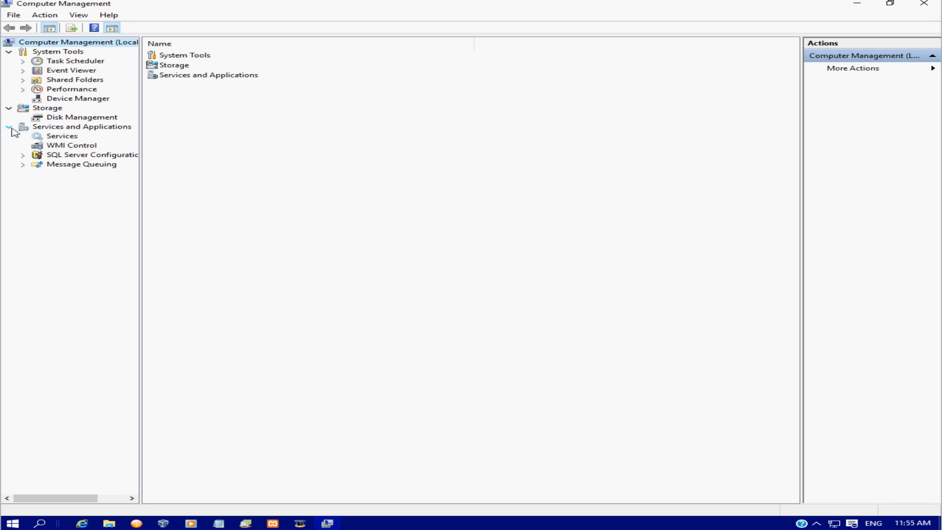
{"action": "left_click", "coordinate": [60, 136]}
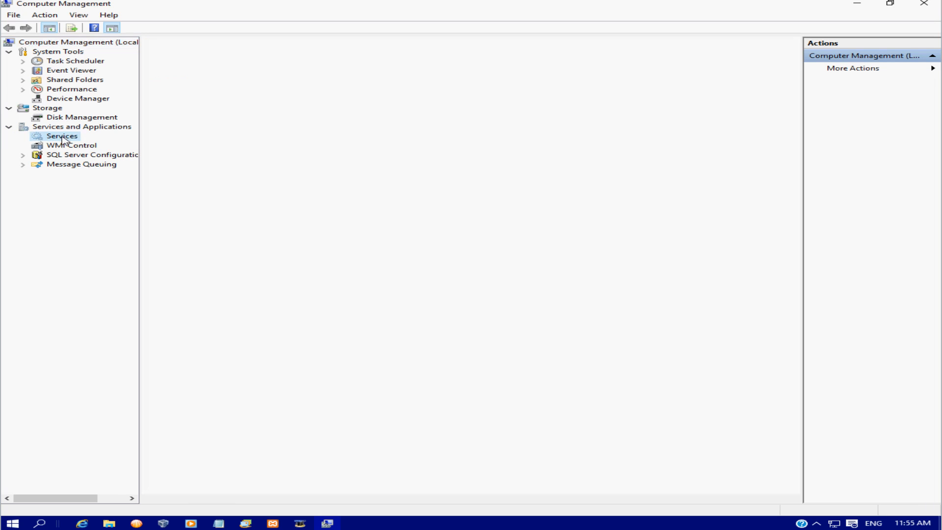
Load the Services list and open the World Wide Web Publishing Service action menu.
{"action": "left_click", "coordinate": [58, 136]}
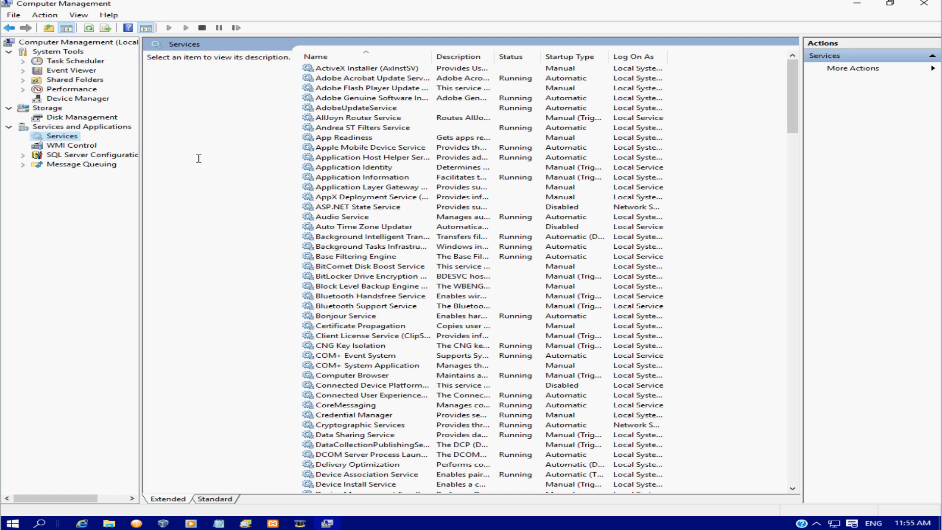
{"action": "mouse_move", "coordinate": [687, 140]}
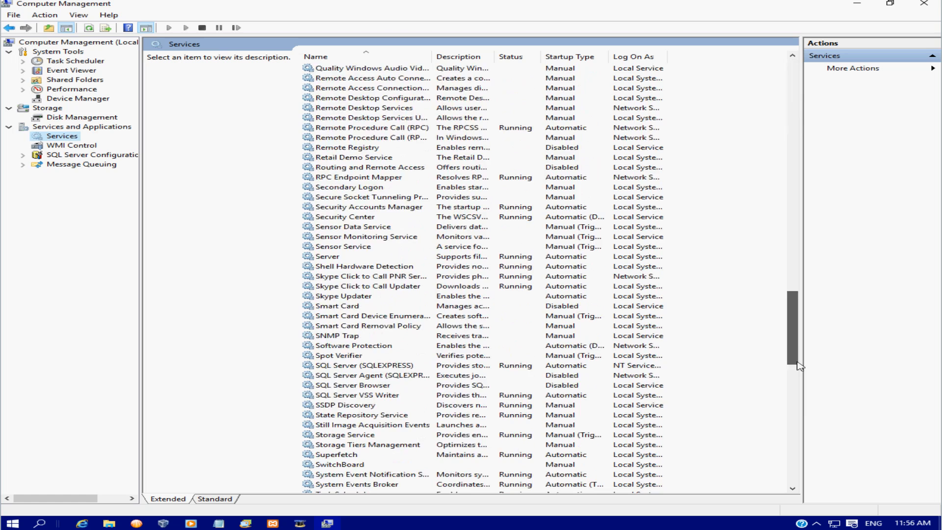
{"action": "scroll", "scroll_direction": "down", "scroll_amount": 3}
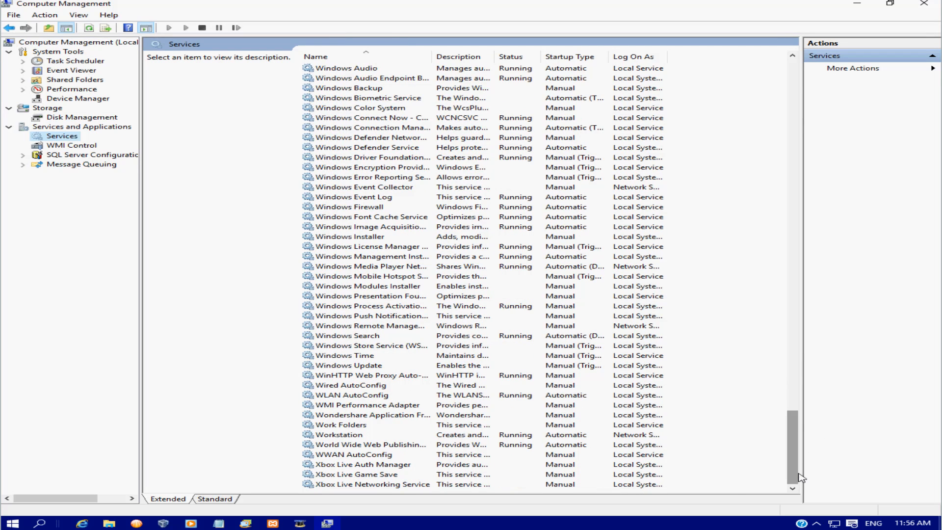
{"action": "mouse_move", "coordinate": [354, 409]}
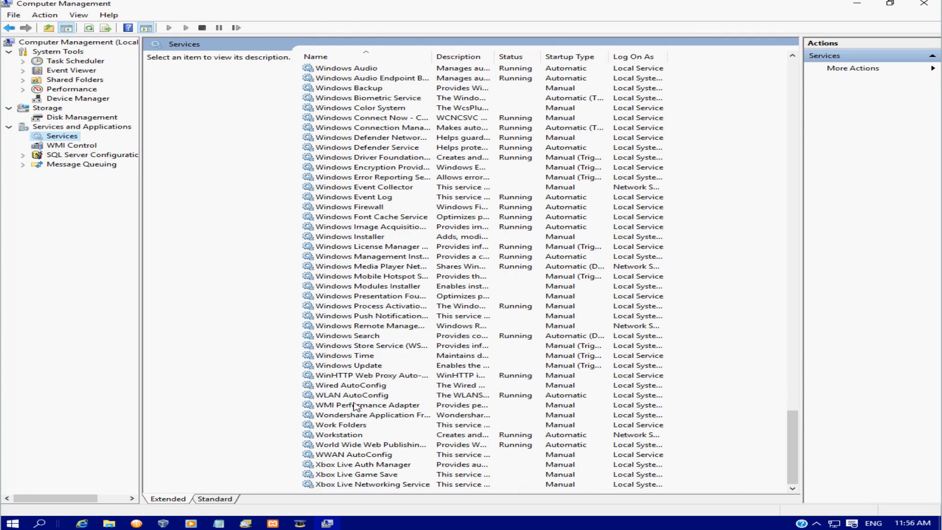
{"action": "mouse_move", "coordinate": [348, 395]}
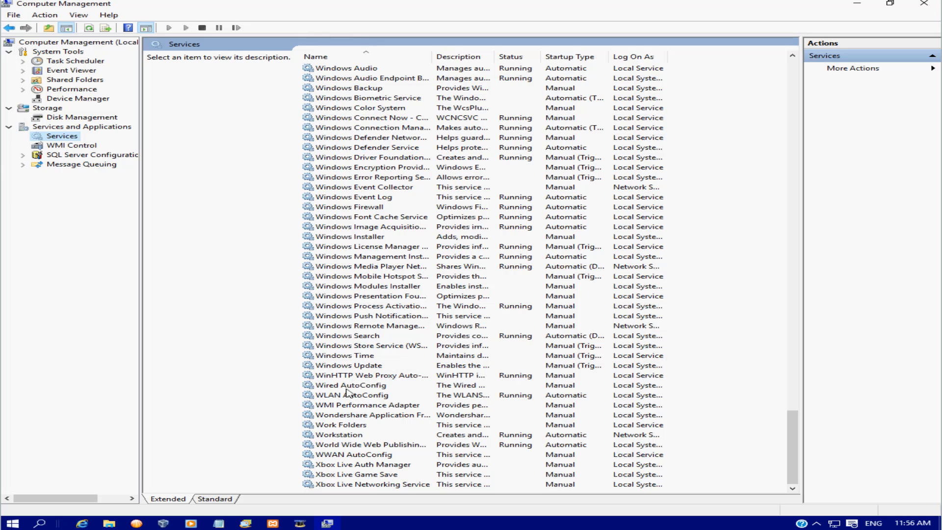
{"action": "mouse_move", "coordinate": [523, 453]}
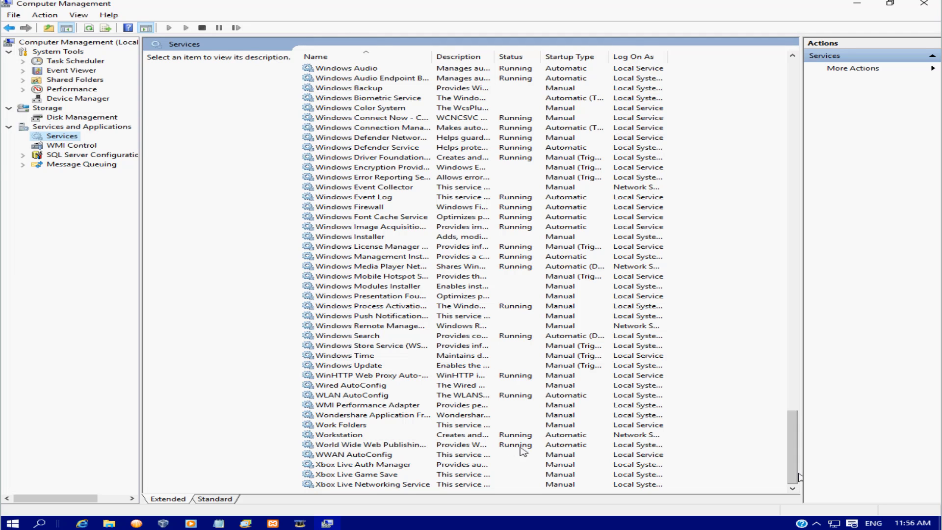
{"action": "left_click", "coordinate": [370, 444]}
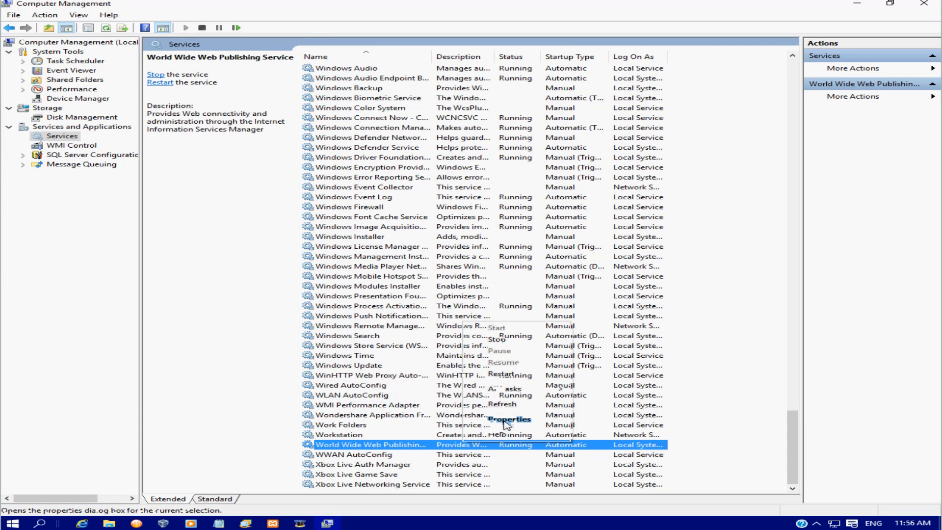
Stop World Wide Web Publishing Service and set its startup type to Disabled.
{"action": "left_click", "coordinate": [510, 419]}
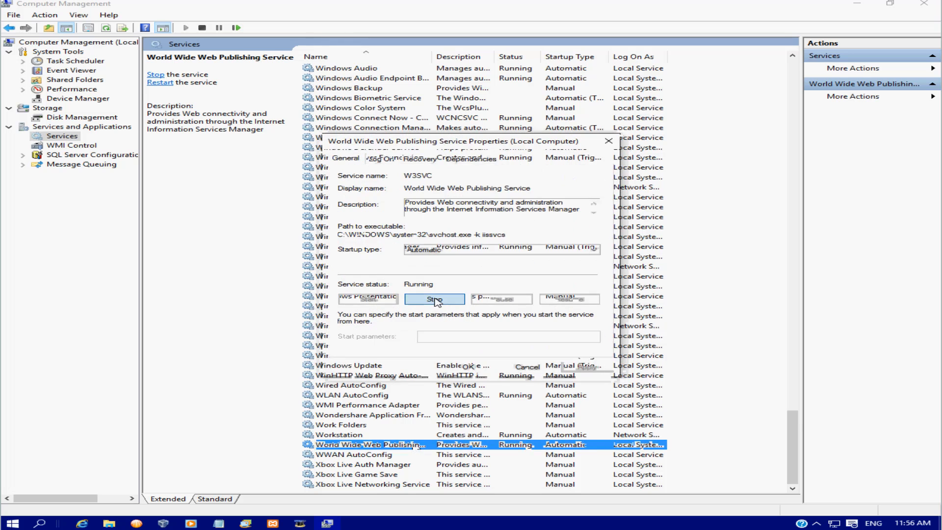
{"action": "left_click", "coordinate": [435, 299]}
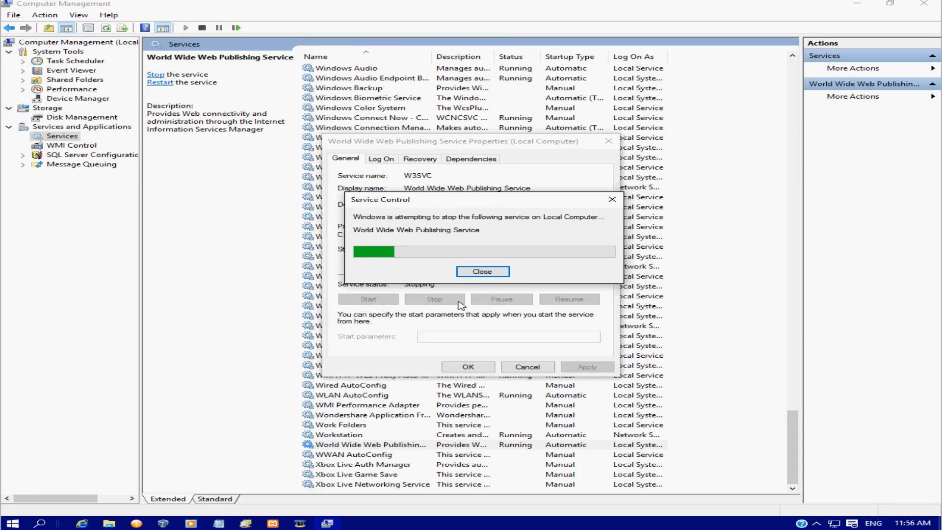
{"action": "left_click", "coordinate": [483, 272]}
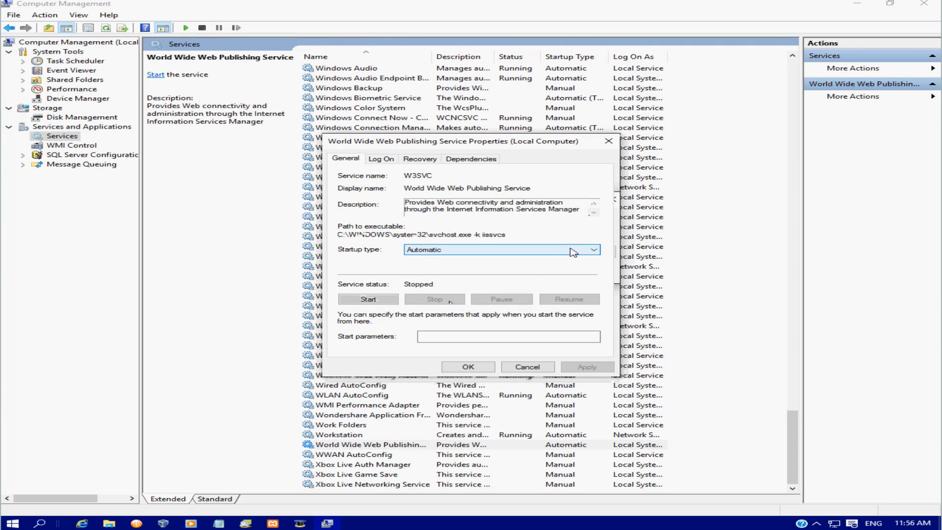
{"action": "left_click", "coordinate": [501, 249]}
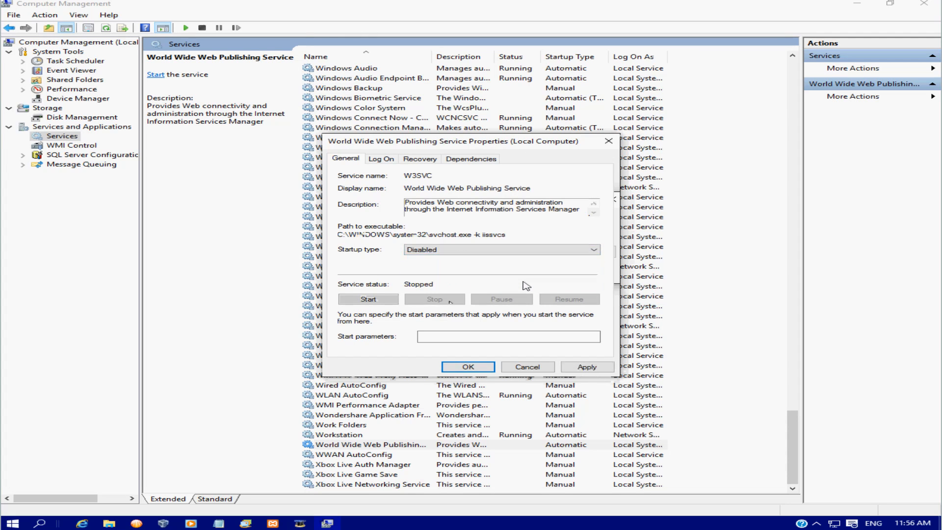
{"action": "left_click", "coordinate": [588, 366]}
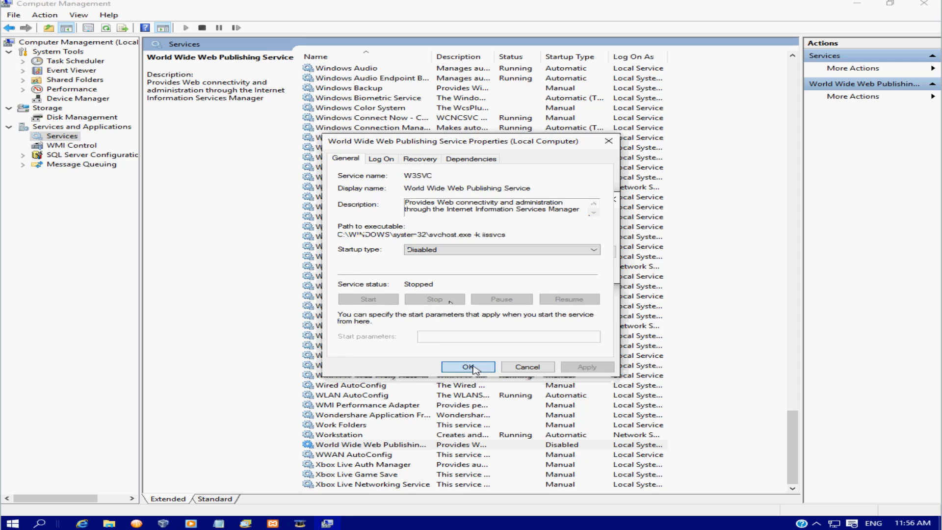
{"action": "left_click", "coordinate": [468, 367]}
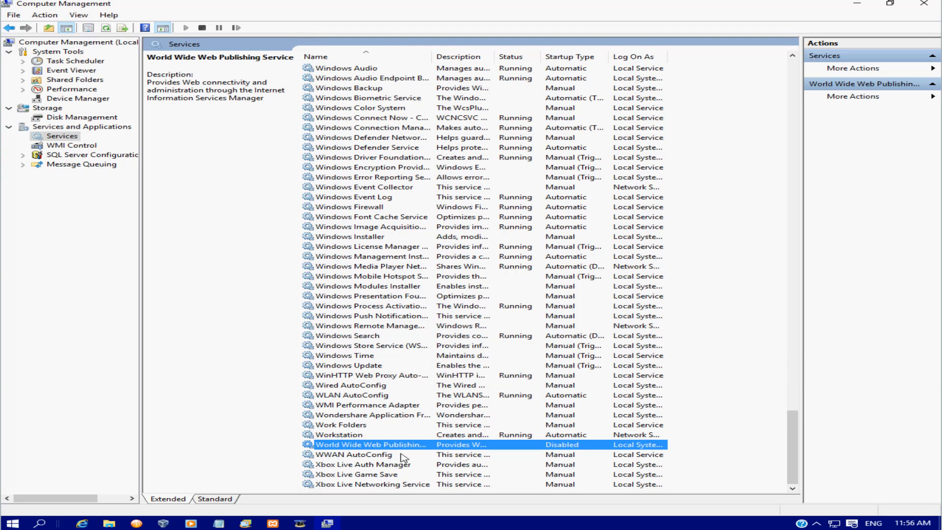
{"action": "mouse_move", "coordinate": [473, 435]}
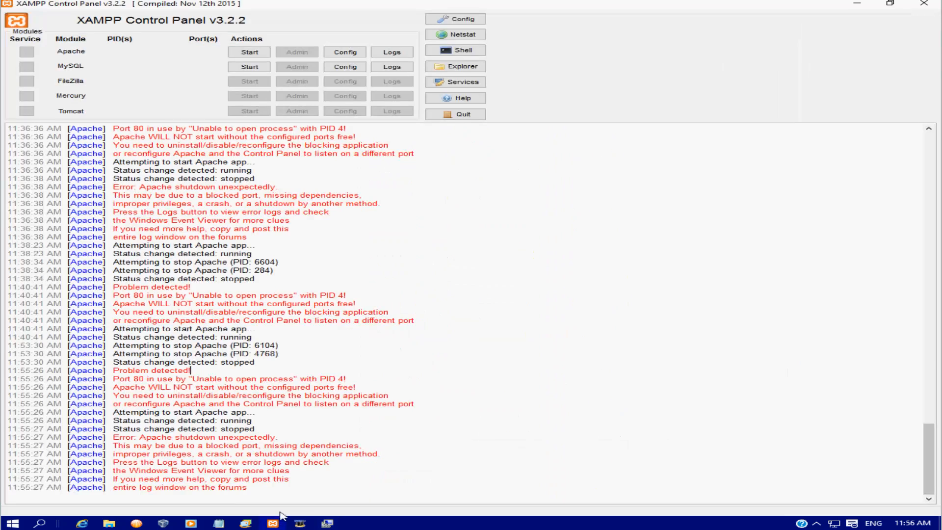
Start Apache in XAMPP on ports 80 and 443, then stop it again.
{"action": "left_click", "coordinate": [455, 82]}
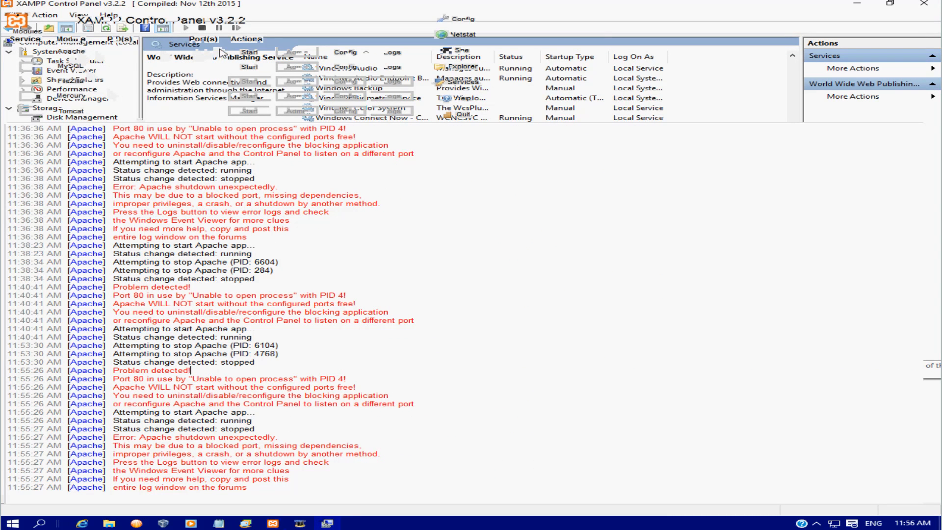
{"action": "left_click", "coordinate": [249, 52]}
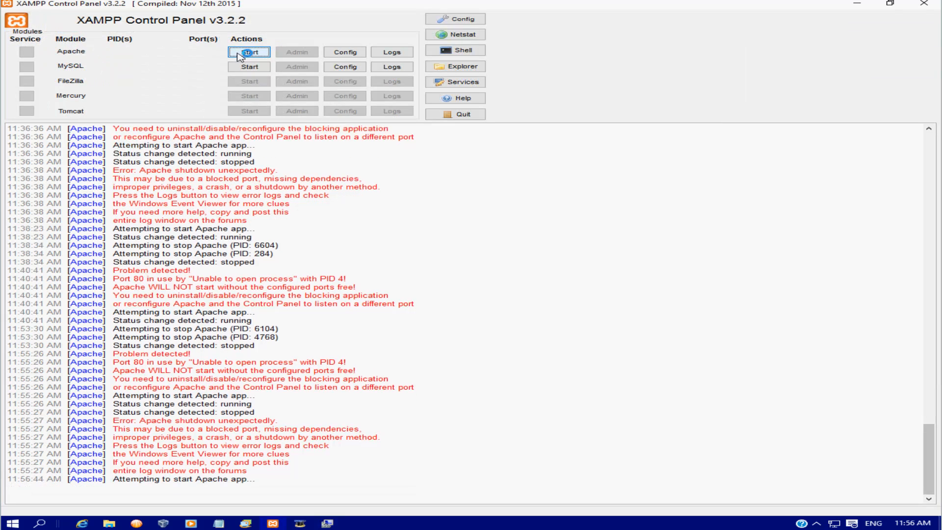
{"action": "left_click", "coordinate": [249, 52]}
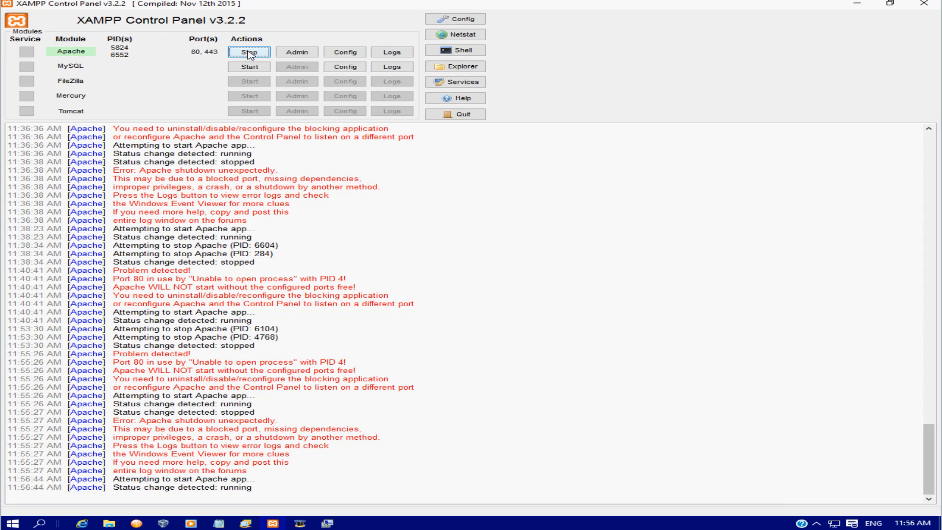
{"action": "left_click", "coordinate": [249, 52]}
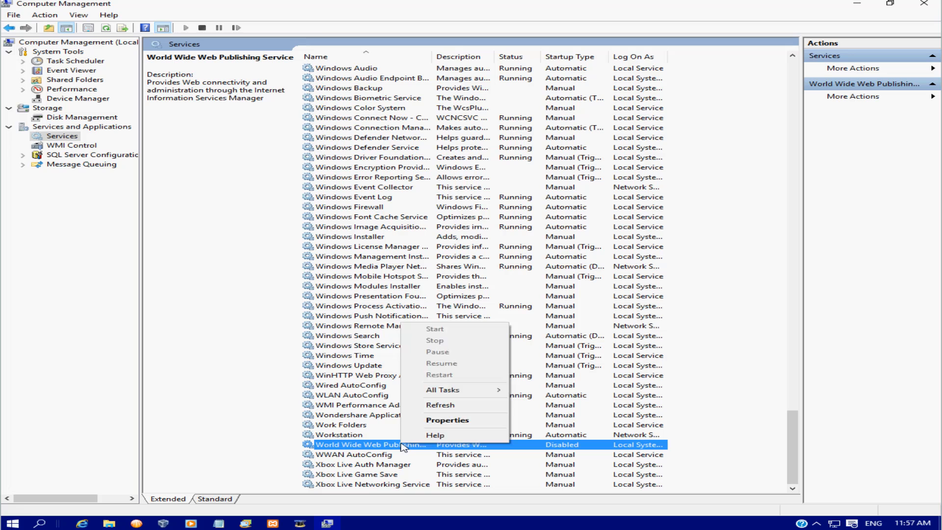
Set World Wide Web Publishing Service startup to Automatic and start the service.
{"action": "left_click", "coordinate": [447, 420]}
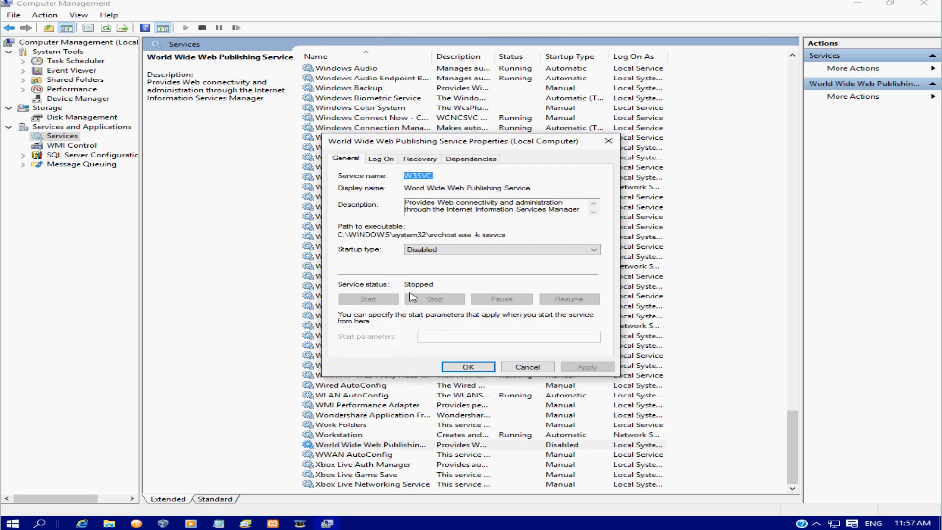
{"action": "left_click", "coordinate": [500, 250]}
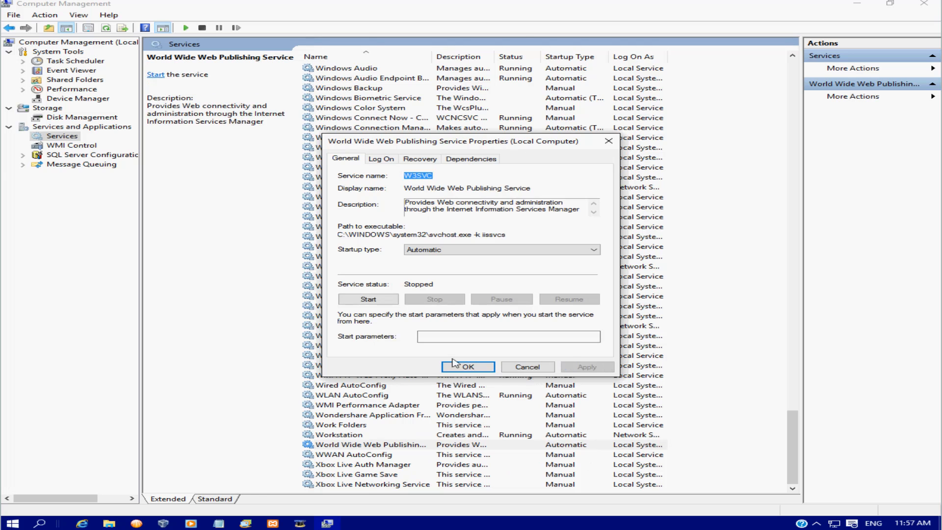
{"action": "left_click", "coordinate": [368, 299]}
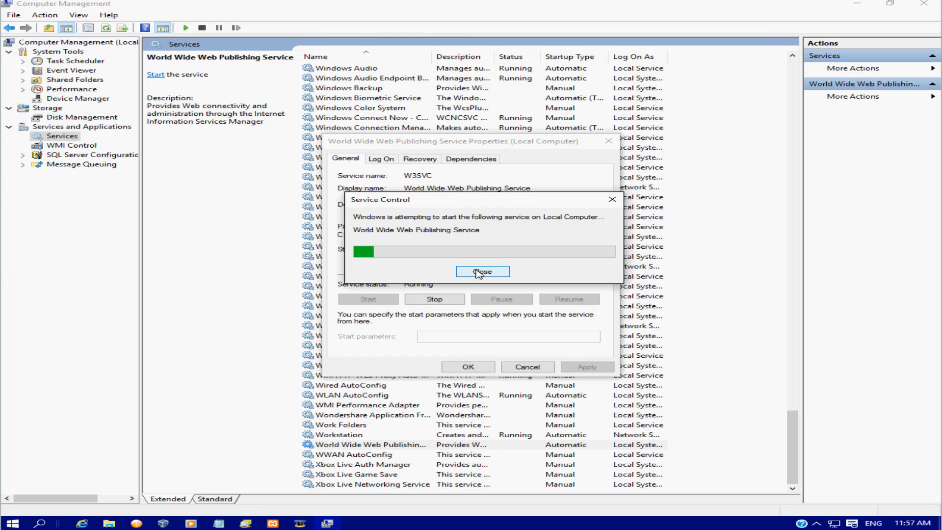
{"action": "left_click", "coordinate": [483, 272]}
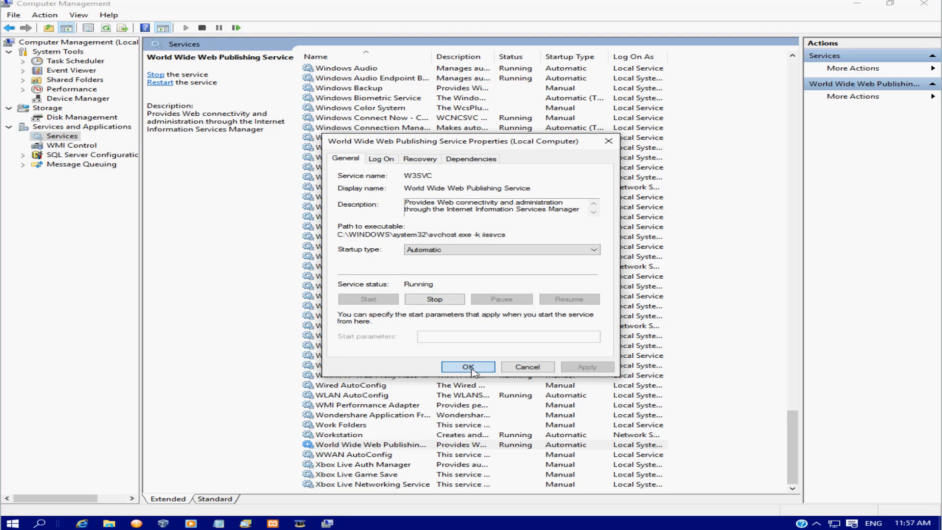
{"action": "left_click", "coordinate": [468, 366]}
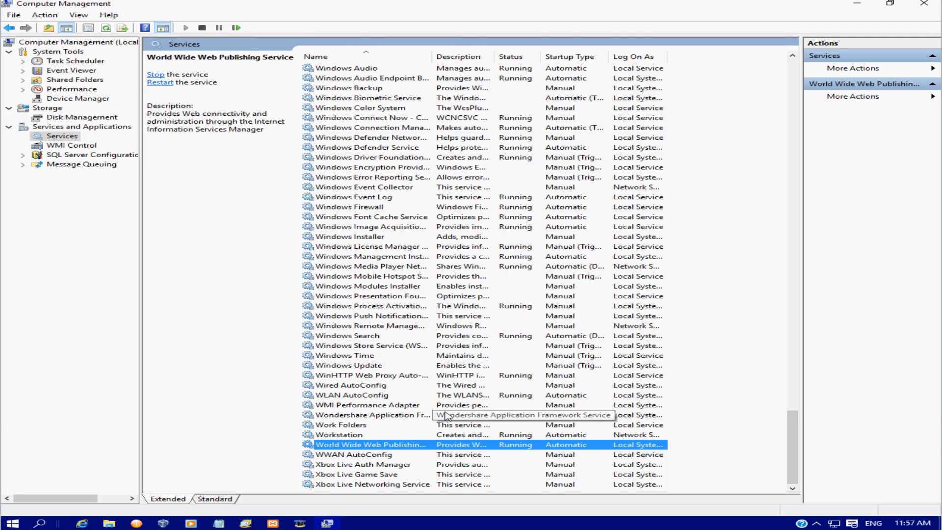
{"action": "mouse_move", "coordinate": [584, 326]}
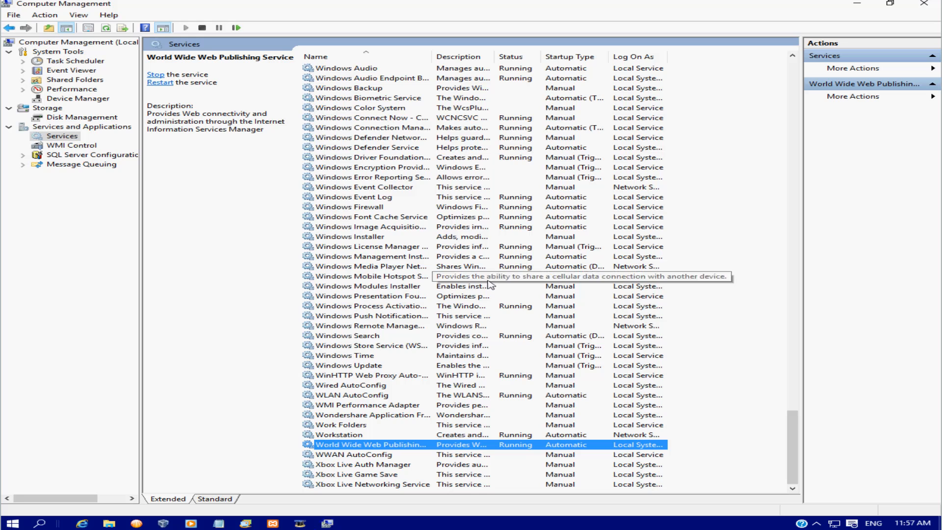
{"action": "mouse_move", "coordinate": [854, 8]}
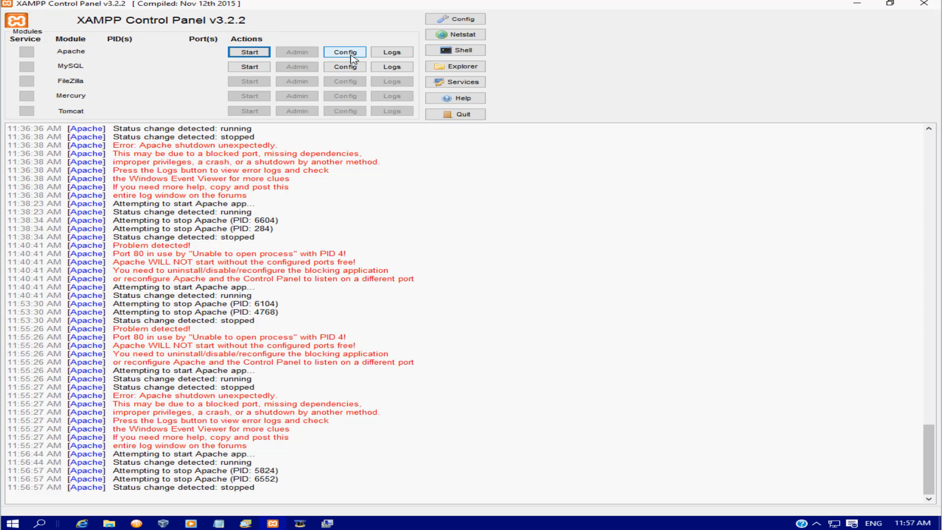
Open Apache (httpd.conf) in Notepad from Apache's Config menu.
{"action": "left_click", "coordinate": [345, 52]}
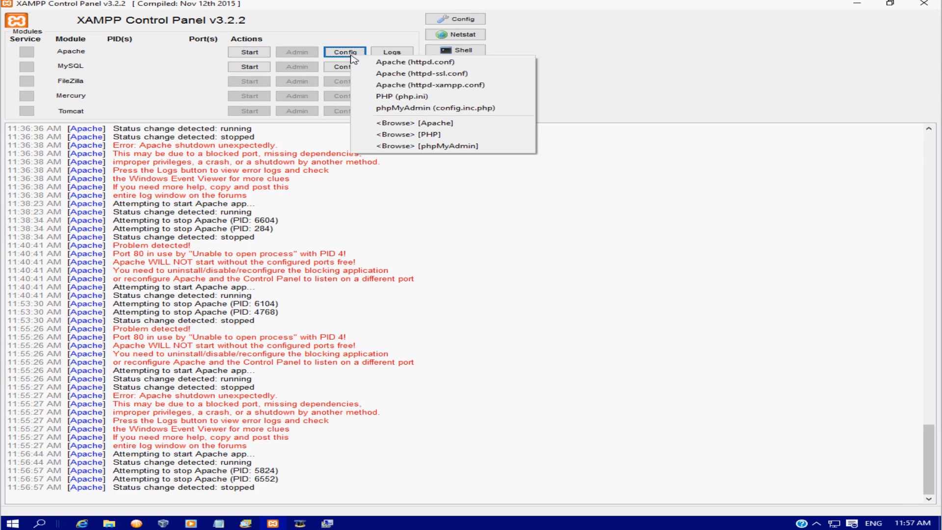
{"action": "mouse_move", "coordinate": [420, 73]}
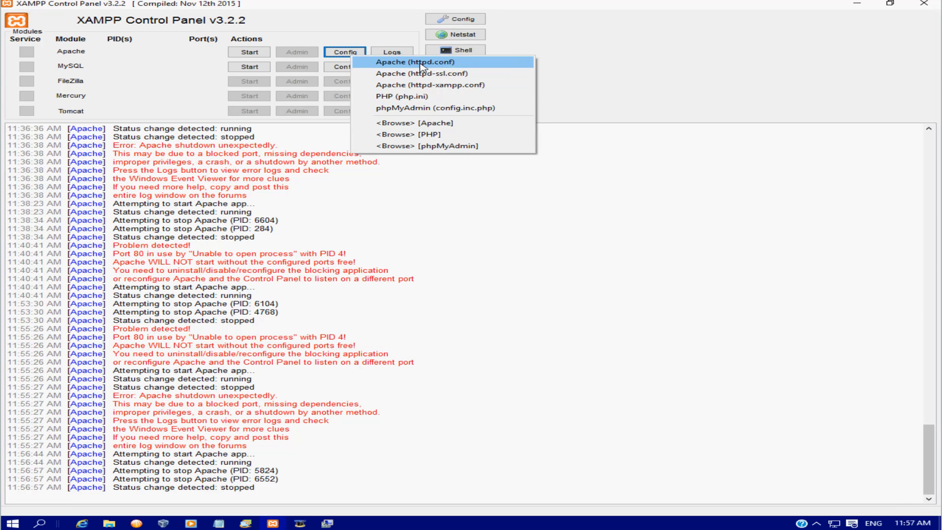
{"action": "left_click", "coordinate": [412, 63]}
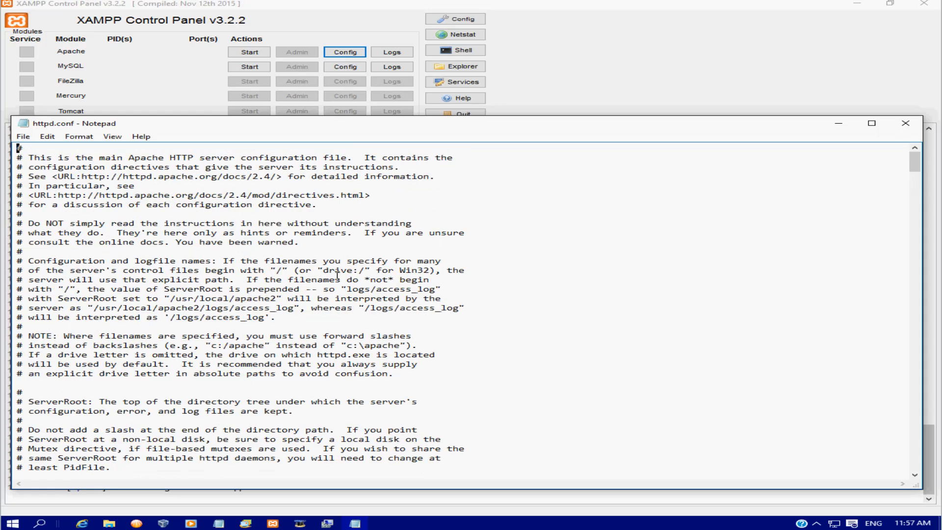
Confirm httpd.conf has Listen 8080 and ServerName localhost:8080, then close Notepad.
{"action": "scroll", "scroll_direction": "down", "scroll_amount": 3}
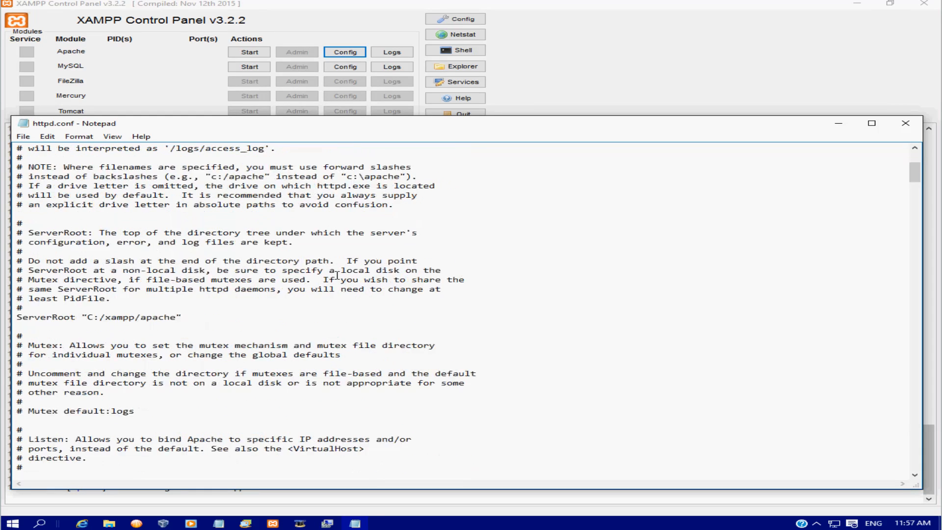
{"action": "scroll", "scroll_direction": "down", "scroll_amount": 3}
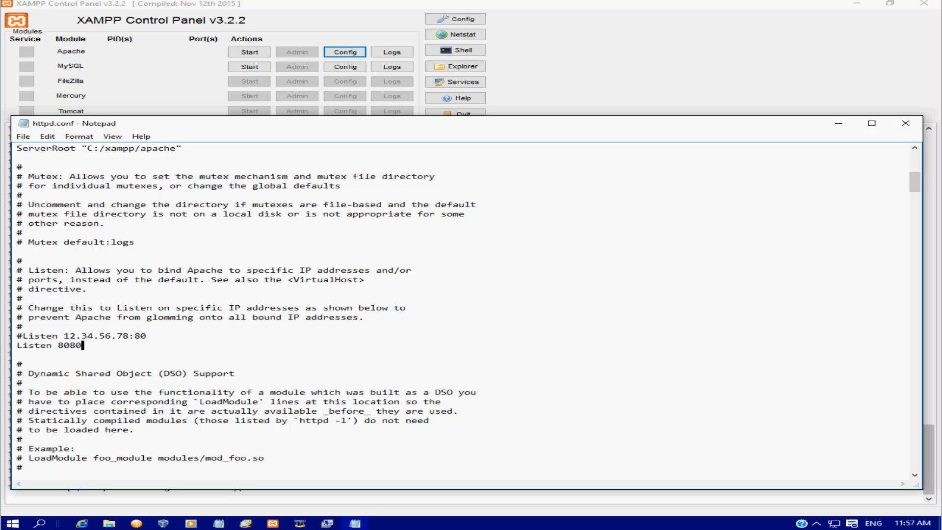
{"action": "double_click", "coordinate": [69, 346]}
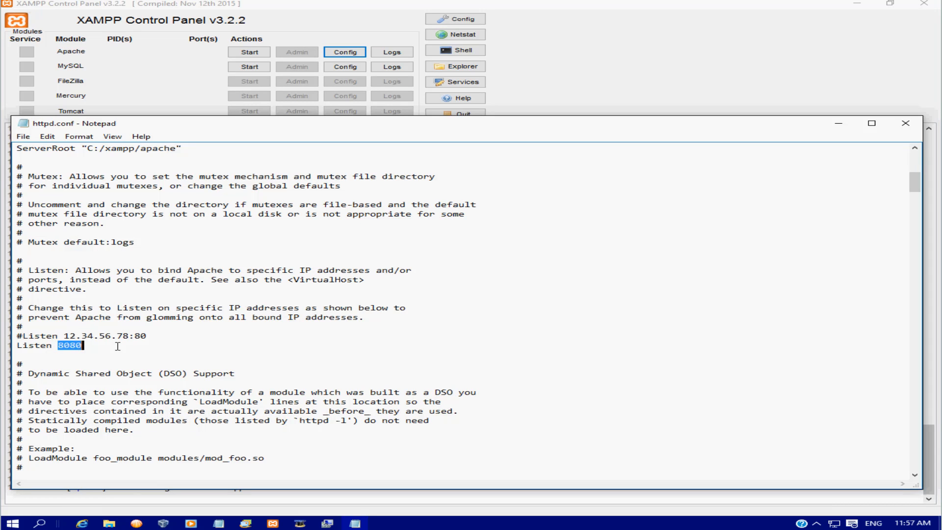
{"action": "scroll", "scroll_direction": "down", "scroll_amount": 3}
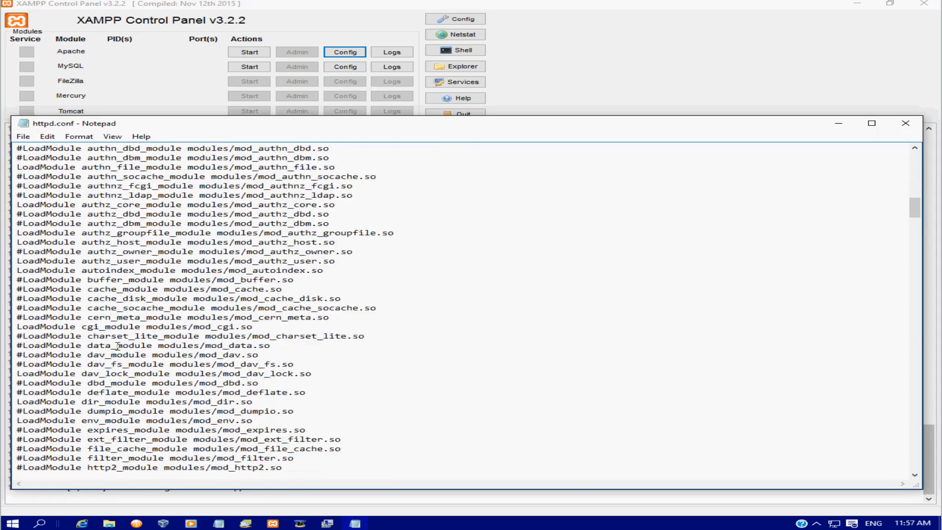
{"action": "scroll", "scroll_direction": "down", "scroll_amount": 3}
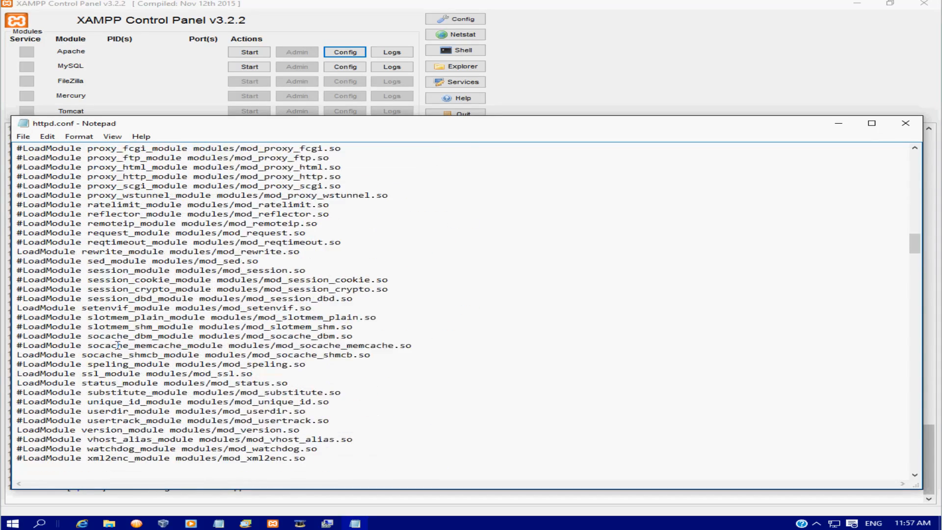
{"action": "scroll", "scroll_direction": "down", "scroll_amount": 3}
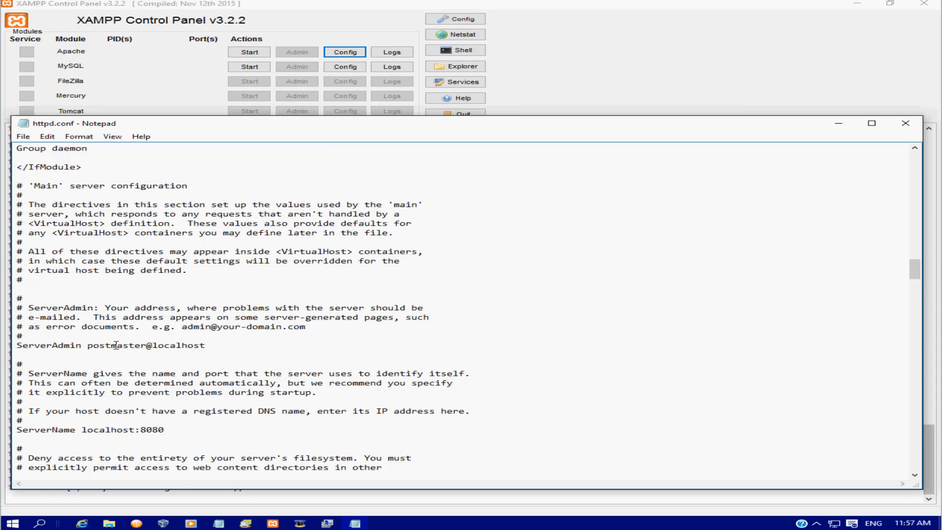
{"action": "left_click", "coordinate": [19, 136]}
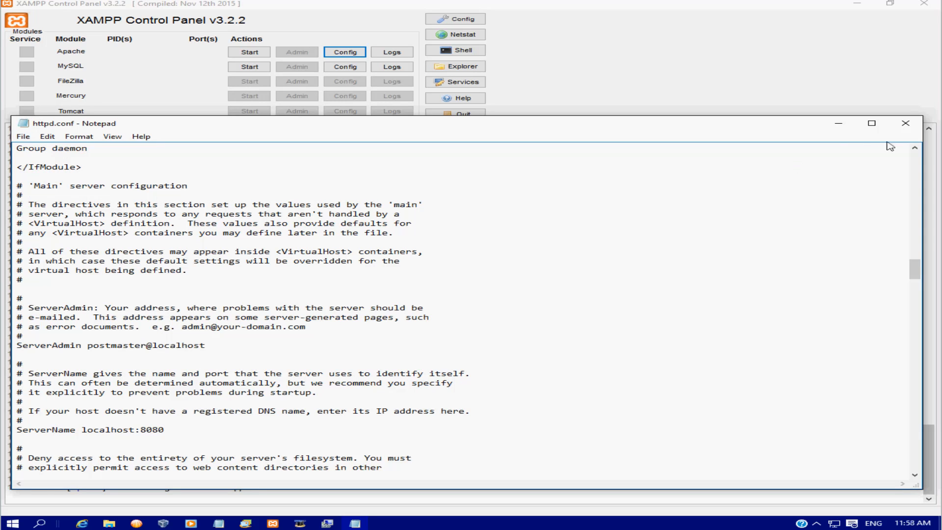
{"action": "left_click", "coordinate": [906, 123]}
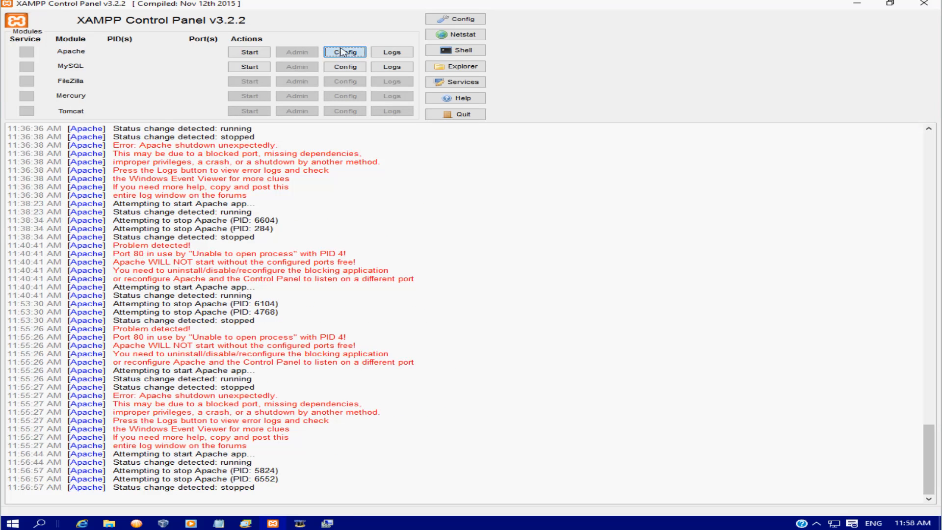
Open httpd-ssl.conf and change its Listen 443 line to 44333.
{"action": "left_click", "coordinate": [345, 52]}
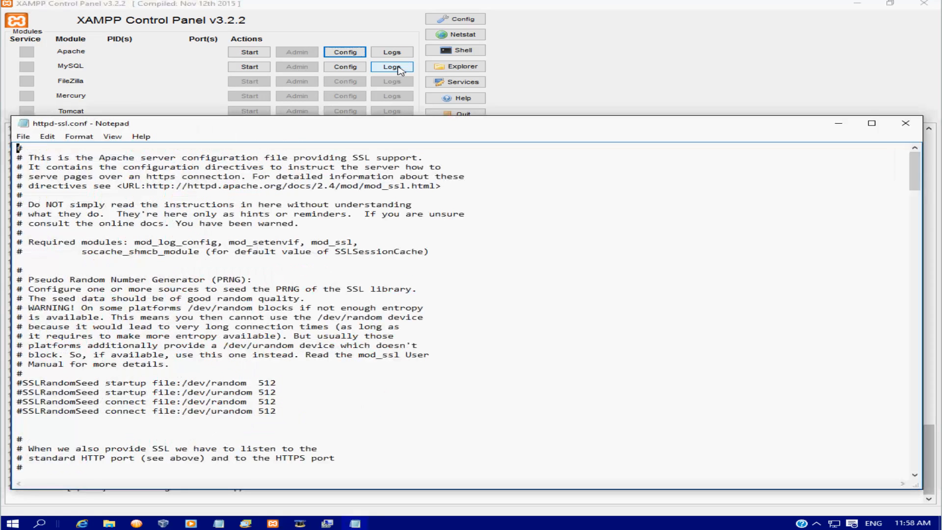
{"action": "scroll", "scroll_direction": "down", "scroll_amount": 3}
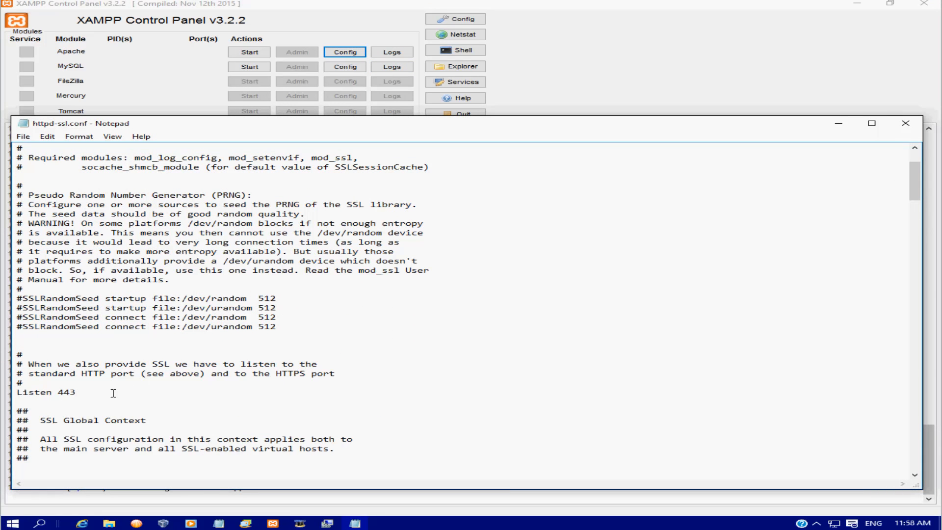
{"action": "left_click", "coordinate": [75, 392]}
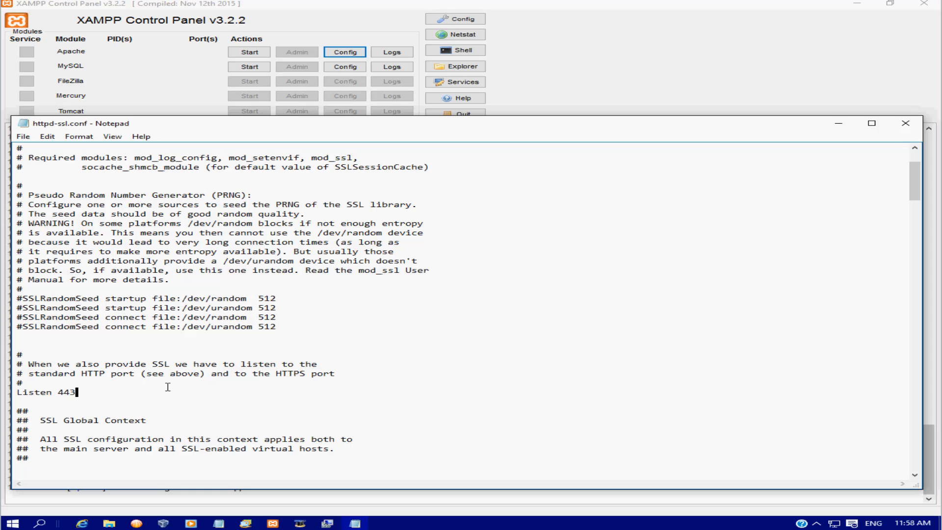
{"action": "type", "text": "33"}
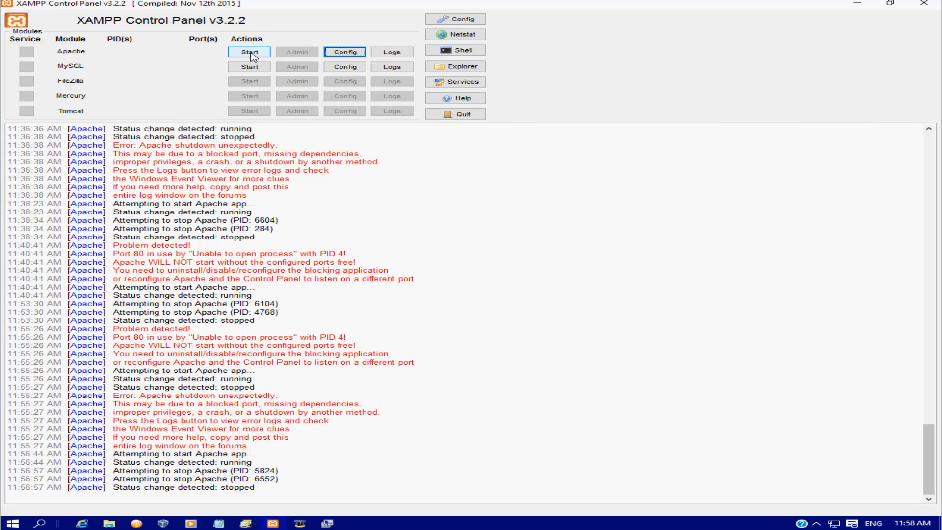
Start Apache and confirm it listens on ports 8080 and 44333.
{"action": "left_click", "coordinate": [249, 52]}
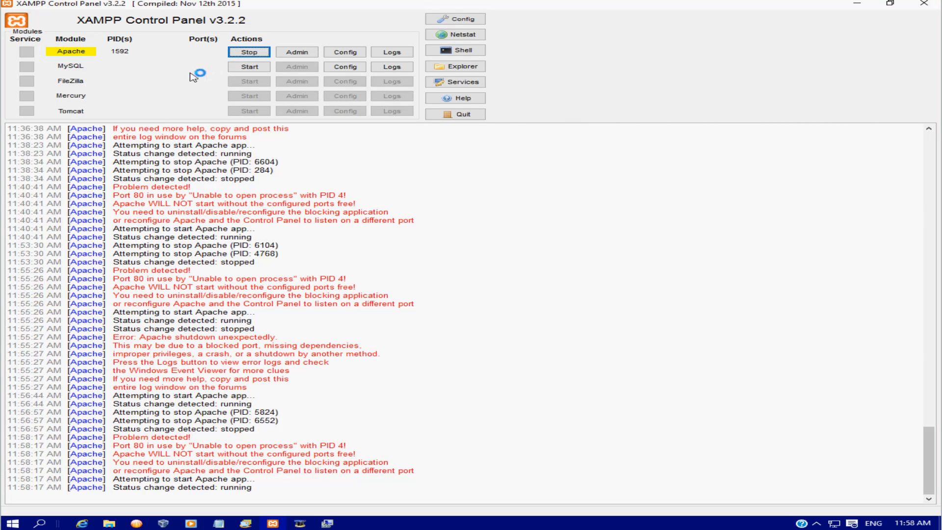
{"action": "left_click", "coordinate": [249, 52]}
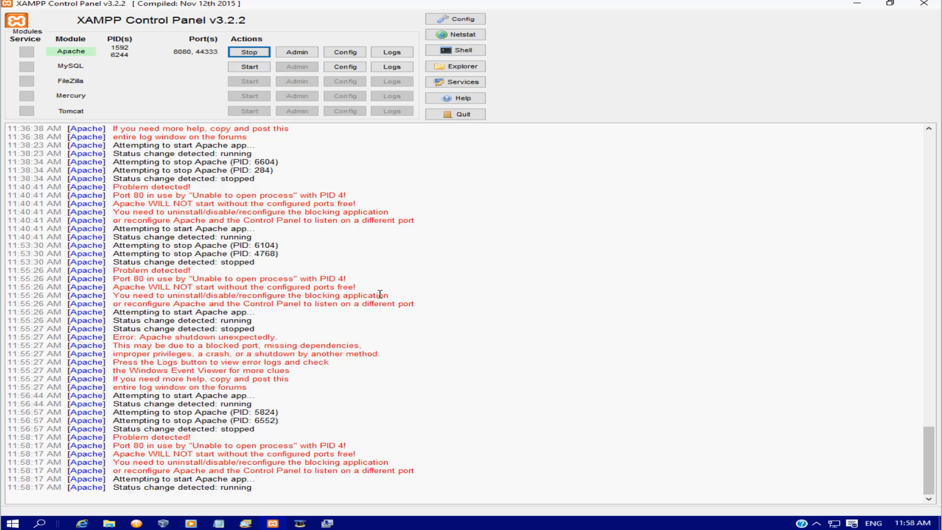
{"action": "mouse_move", "coordinate": [382, 303]}
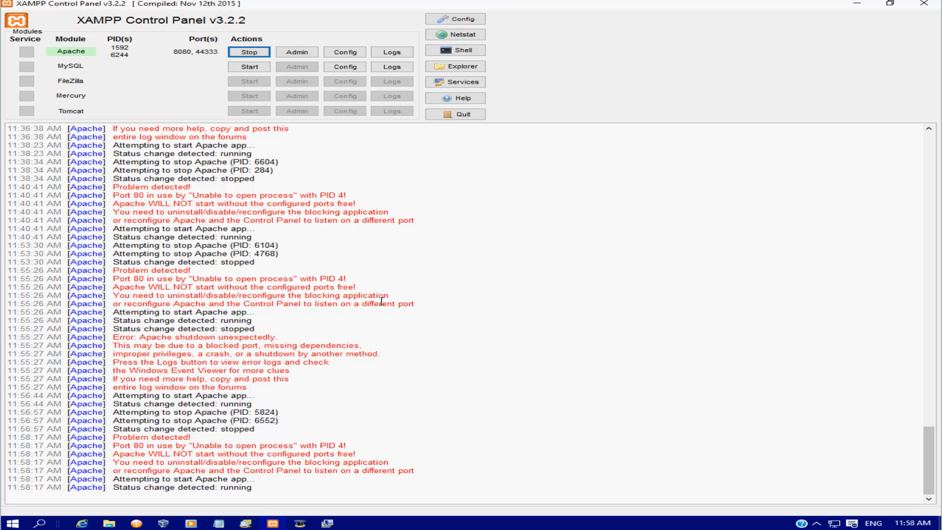
{"action": "mouse_move", "coordinate": [281, 297]}
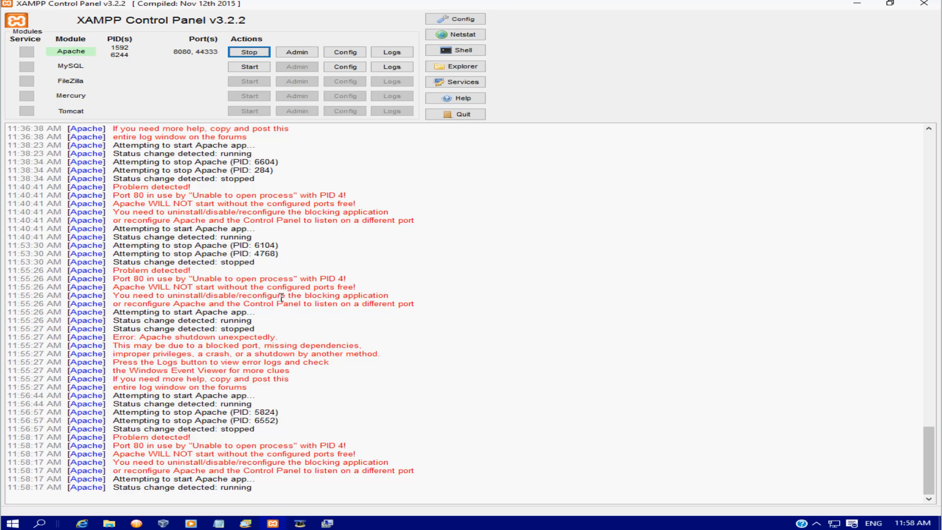
{"action": "mouse_move", "coordinate": [141, 40]}
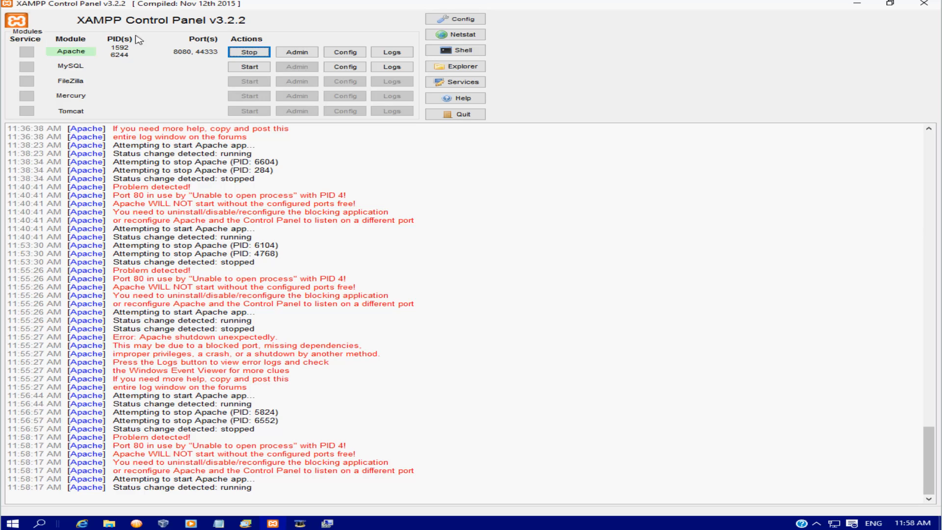
{"action": "mouse_move", "coordinate": [262, 233]}
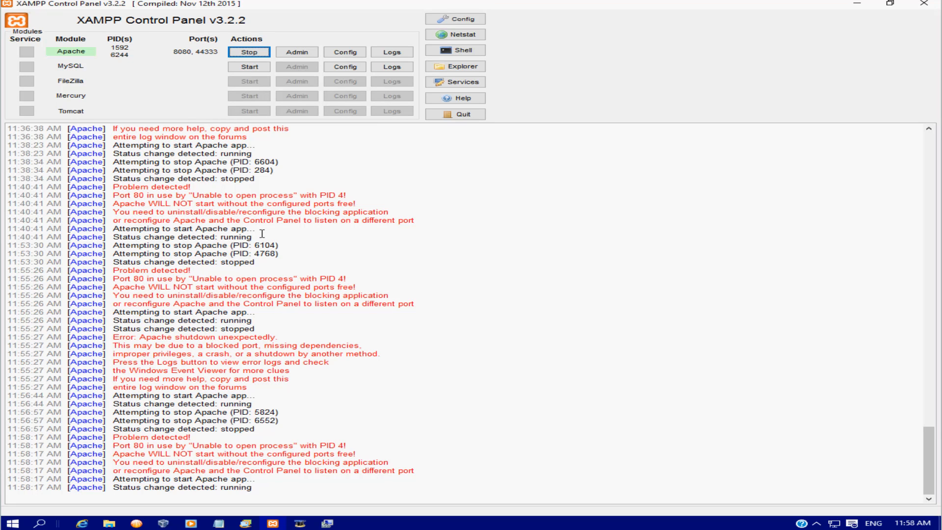